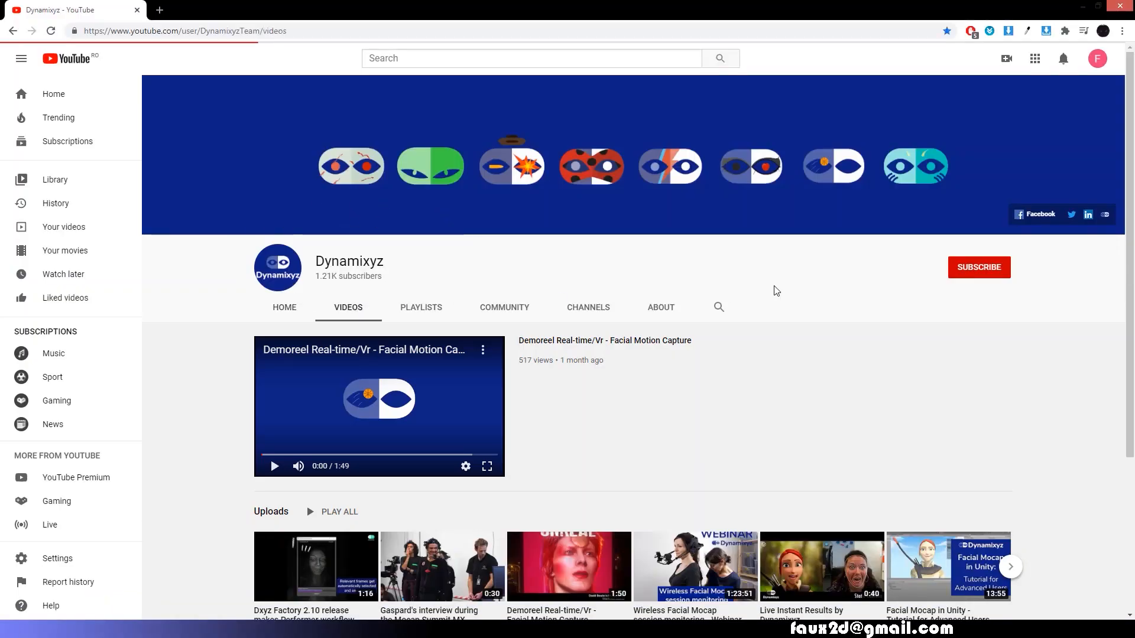
# - Open the Dynamixyz tracking and retargeting profile tutorials in new tabs from the Videos list
pyautogui.scroll(-3)
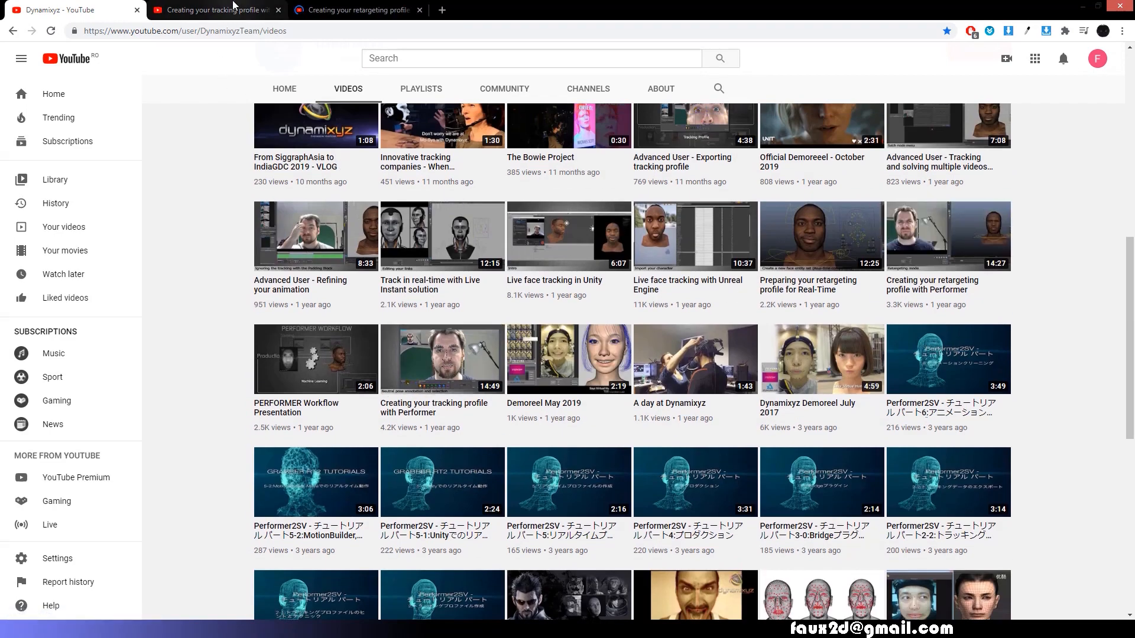
pyautogui.click(441, 359)
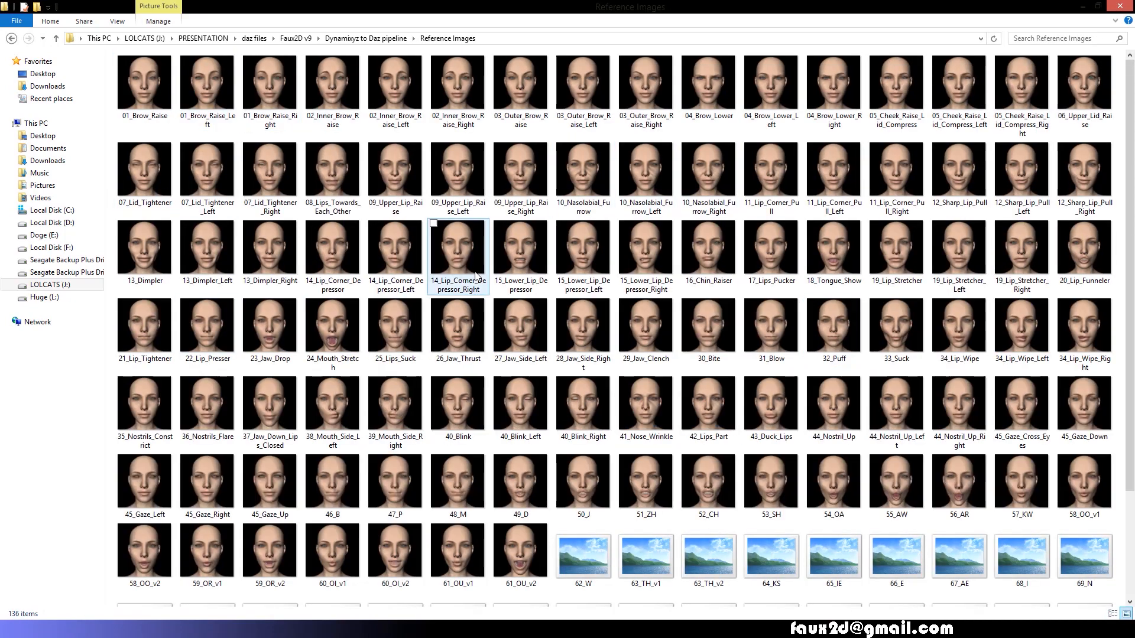
# - Show the Reference Images folder with face-pose images like 01_Brow_Raise and 13_Dimpler
pyautogui.click(583, 331)
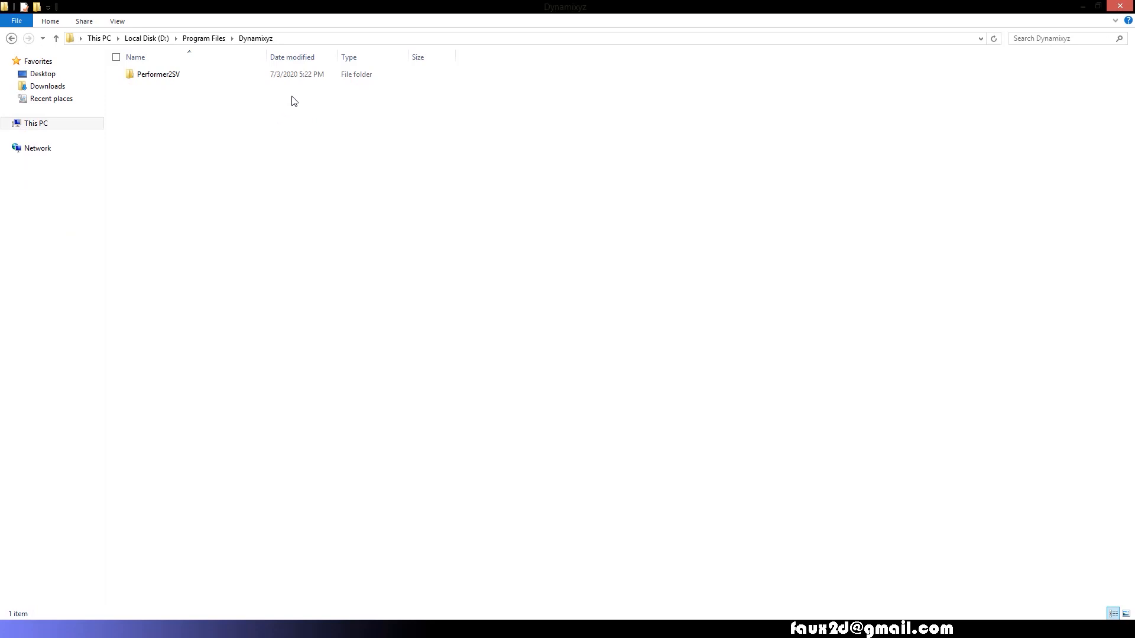
# - Enter the Performer2SV install folder under Program Files > Dynamixyz to run the program
pyautogui.click(159, 74)
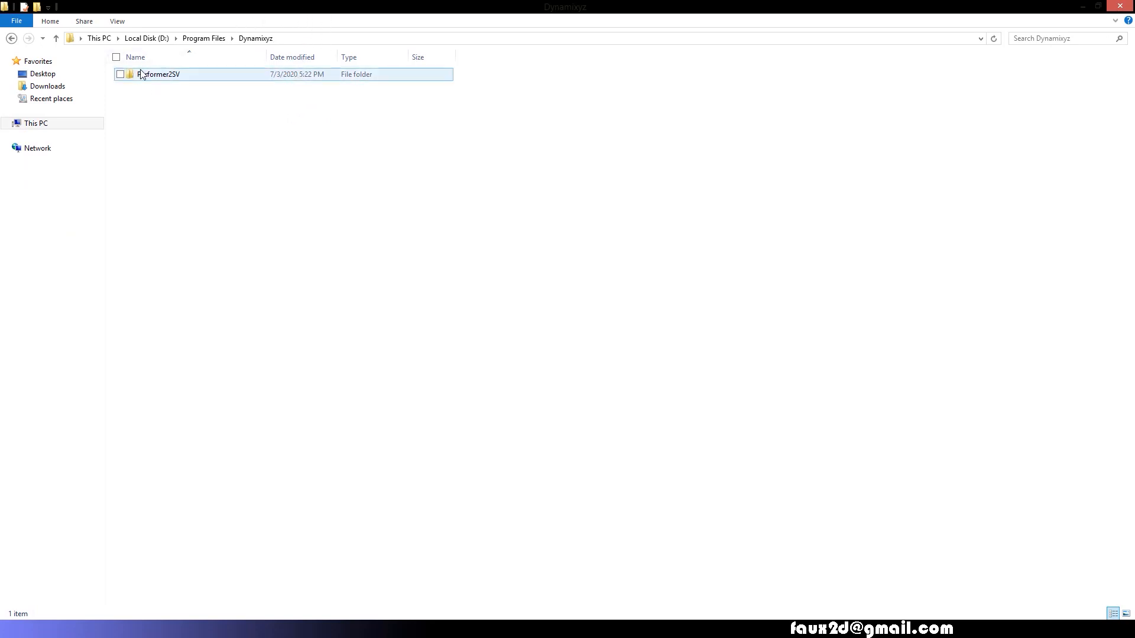
pyautogui.doubleClick(160, 73)
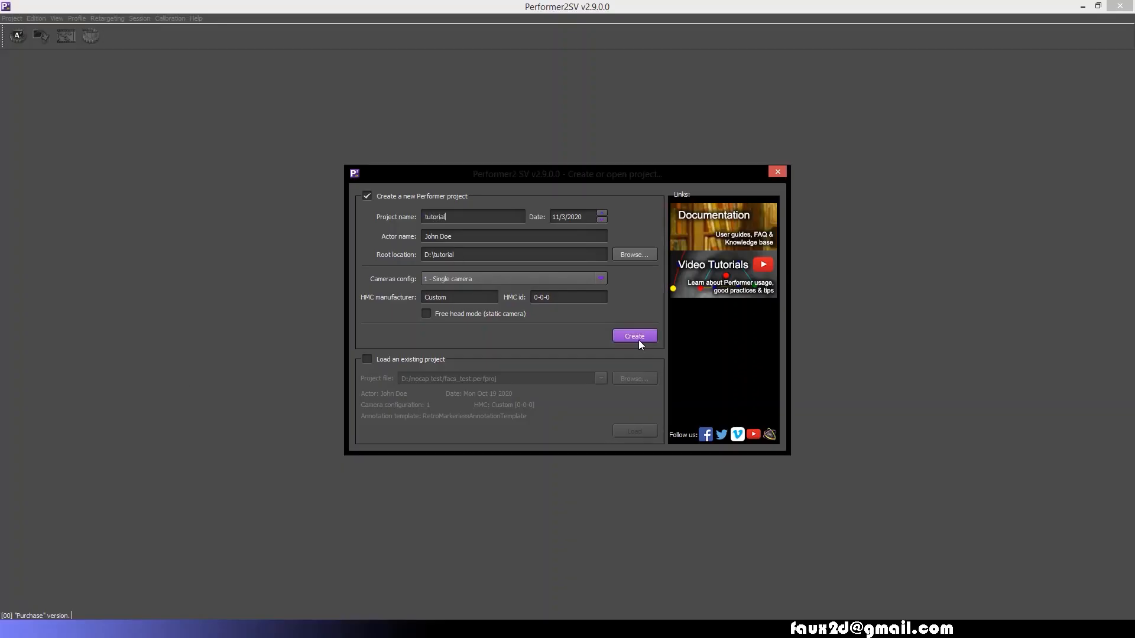
# - Create the tutorial project on the g8 male demo video and set the current frame as neutral pose
pyautogui.click(634, 335)
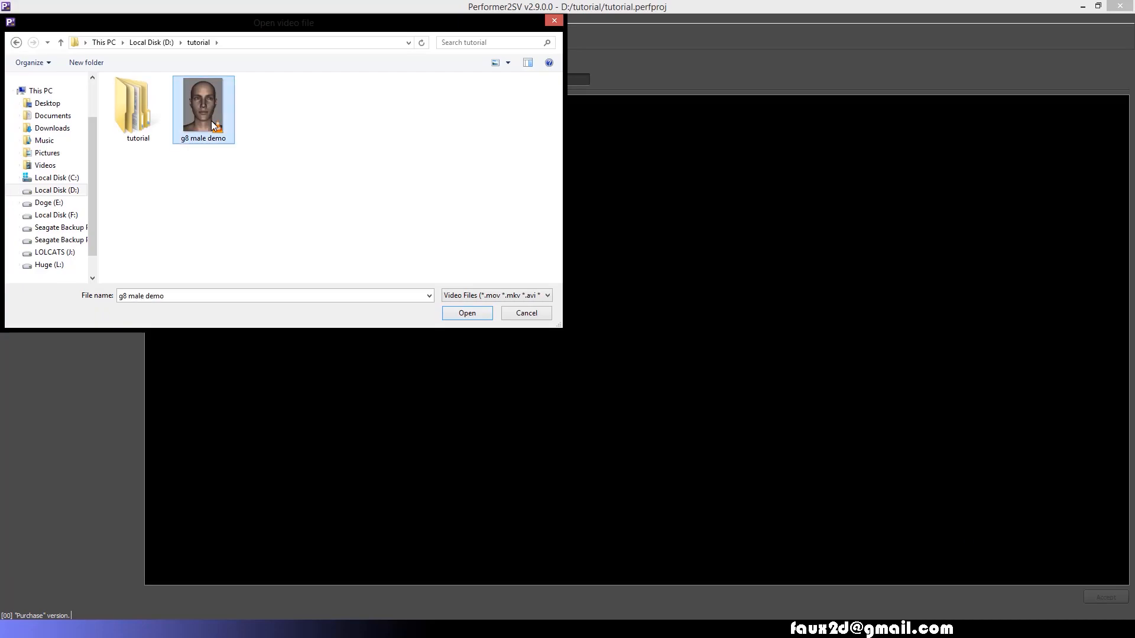
pyautogui.click(466, 312)
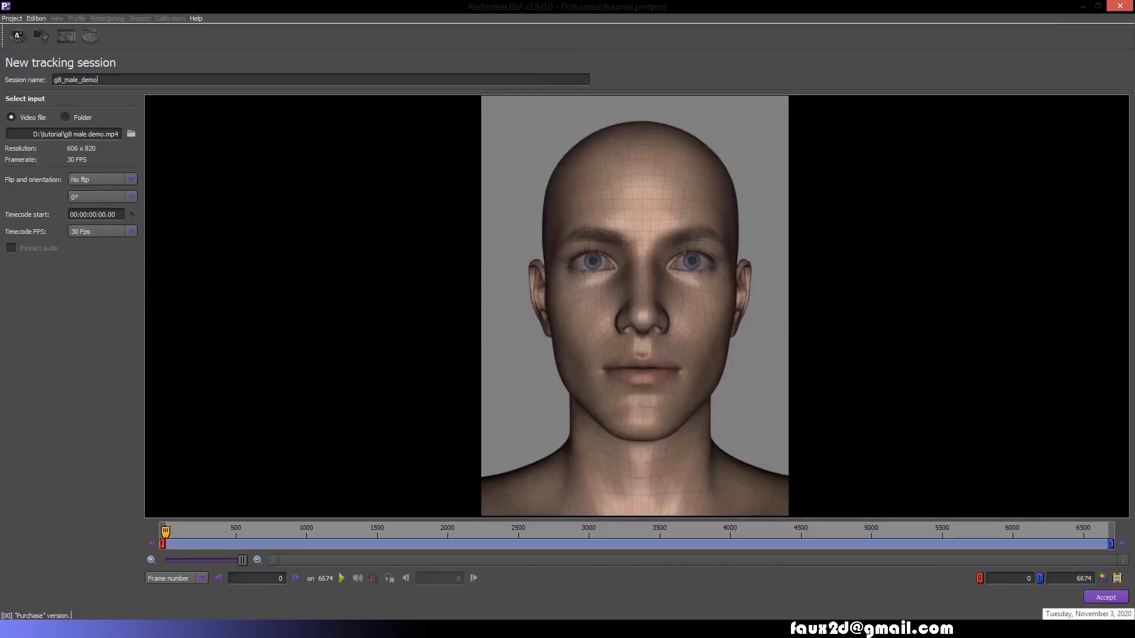
pyautogui.click(1104, 597)
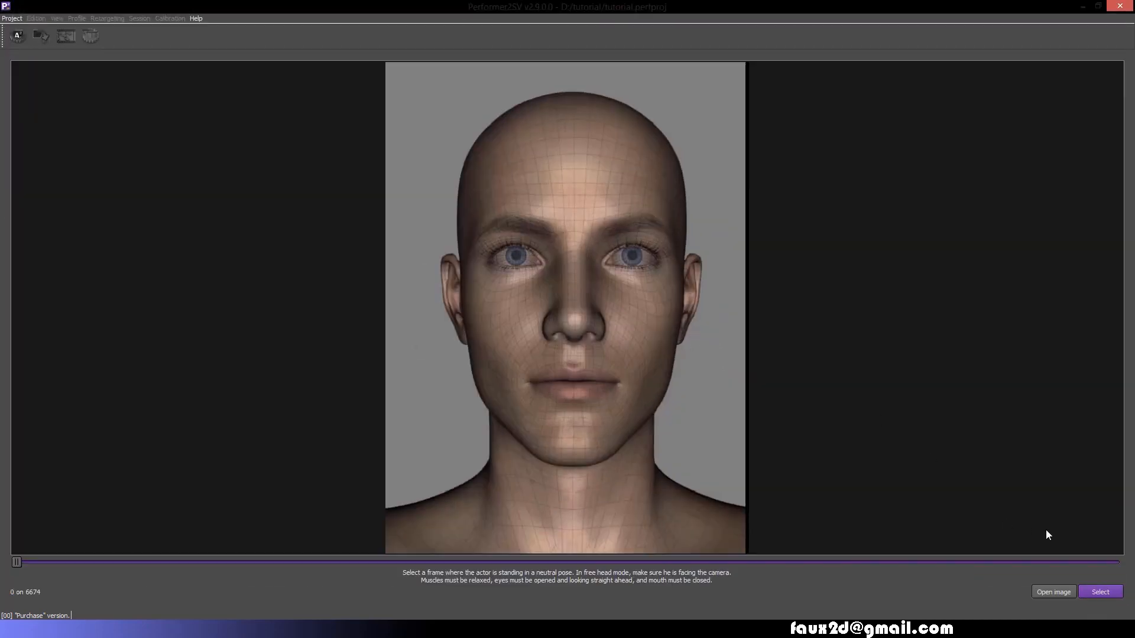
pyautogui.click(1099, 591)
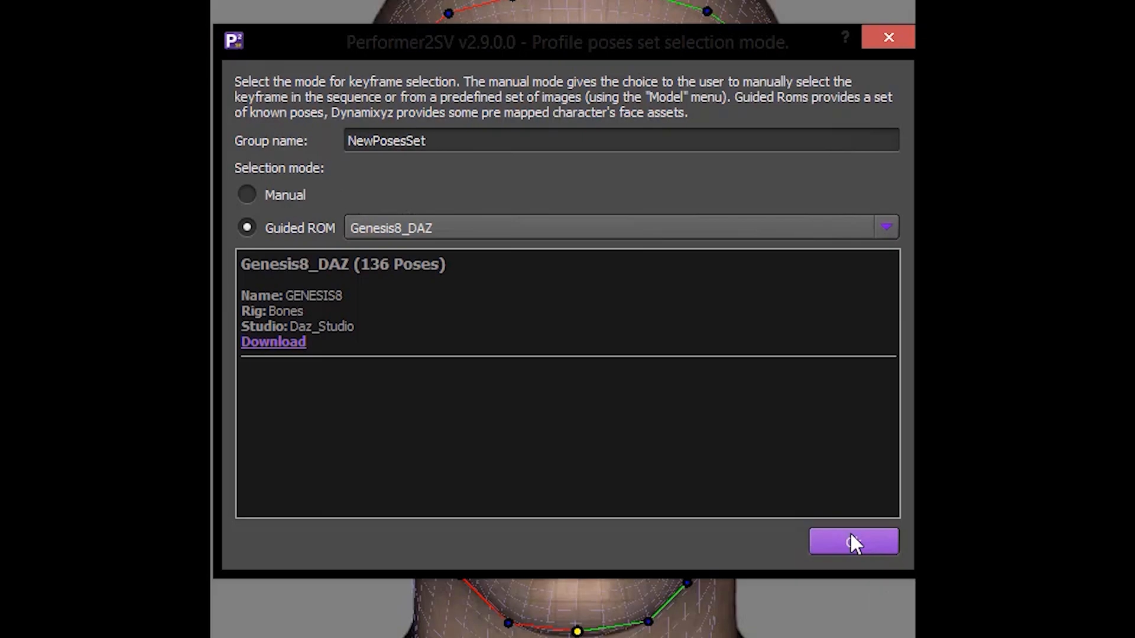
# - Confirm the Genesis8_DAZ pose set and add the brow, lid raise, lip raise and lid tightener poses
pyautogui.click(853, 542)
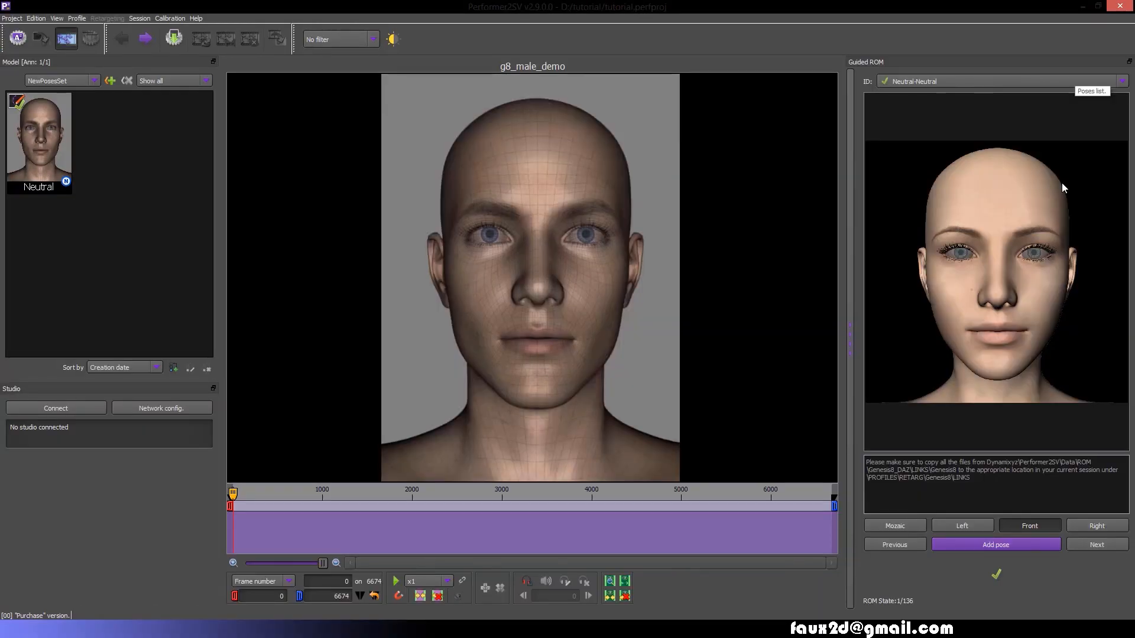
pyautogui.click(995, 544)
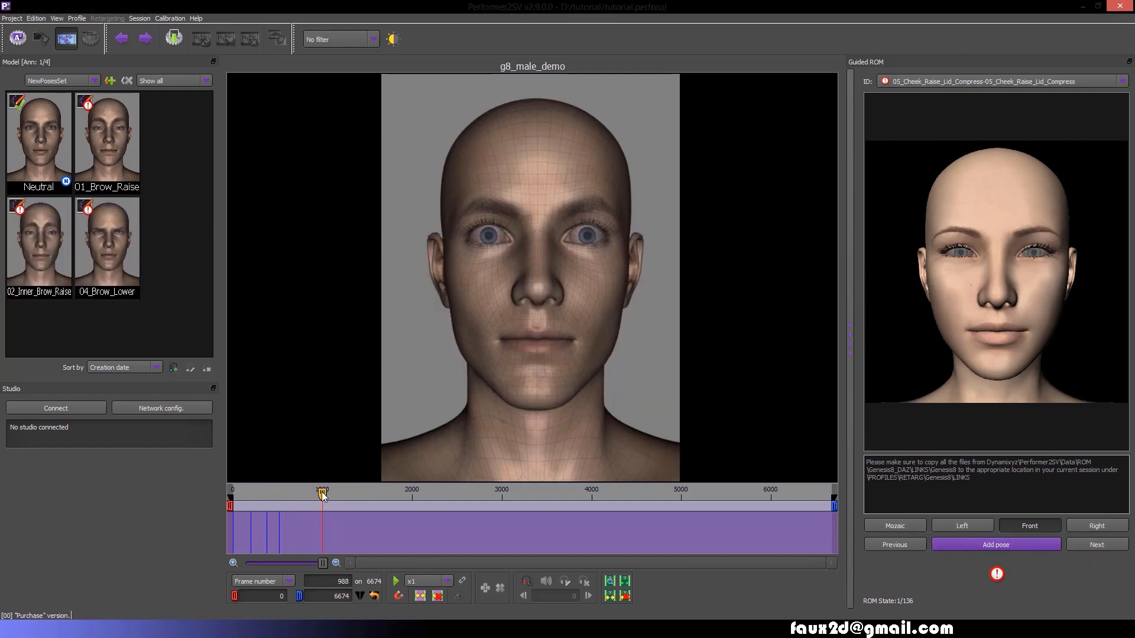
pyautogui.click(1096, 543)
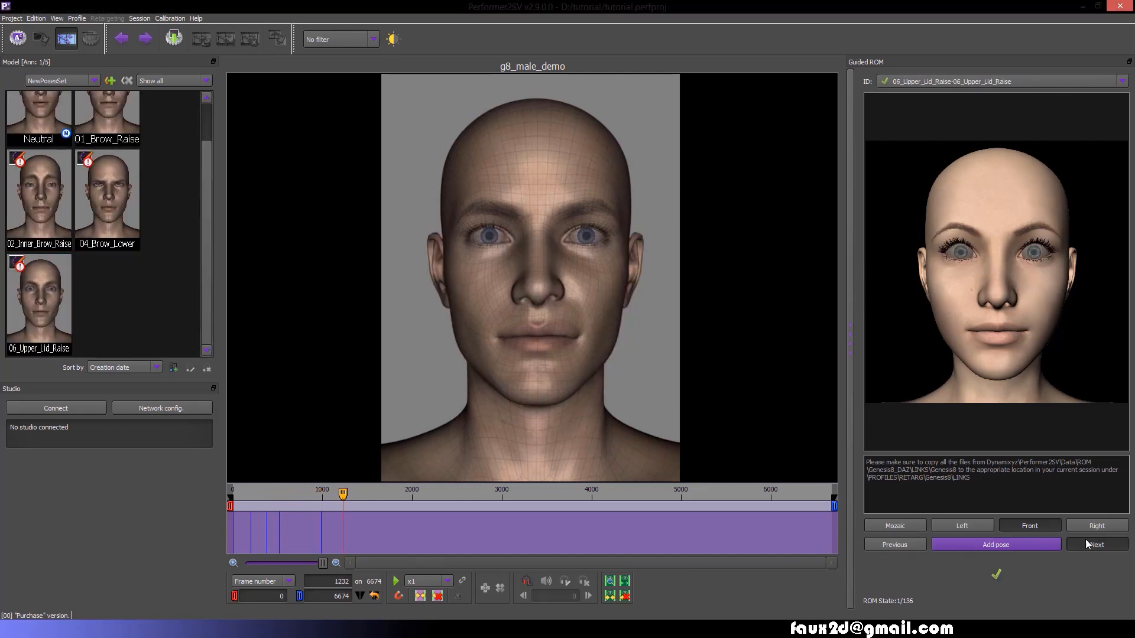
pyautogui.click(1096, 543)
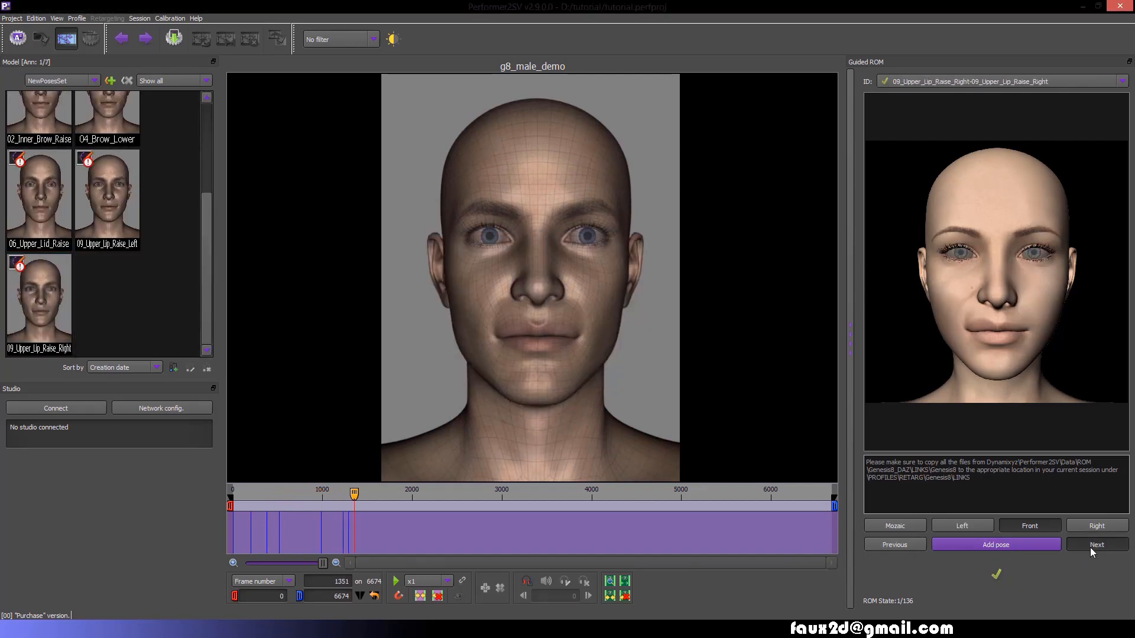
pyautogui.click(1095, 544)
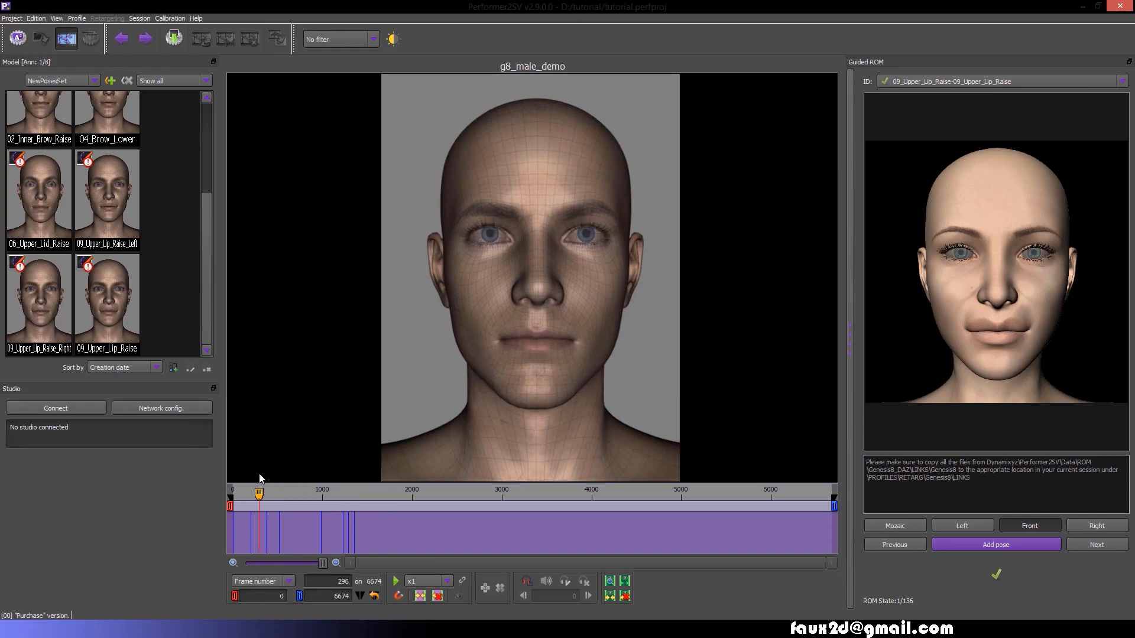
pyautogui.click(1096, 544)
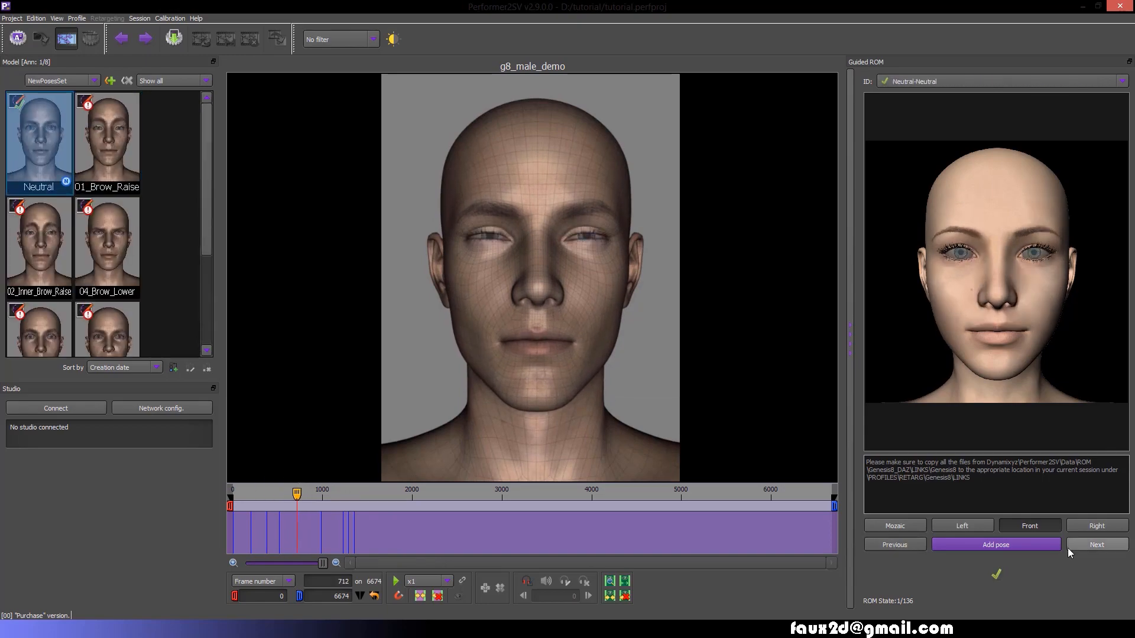
pyautogui.click(106, 139)
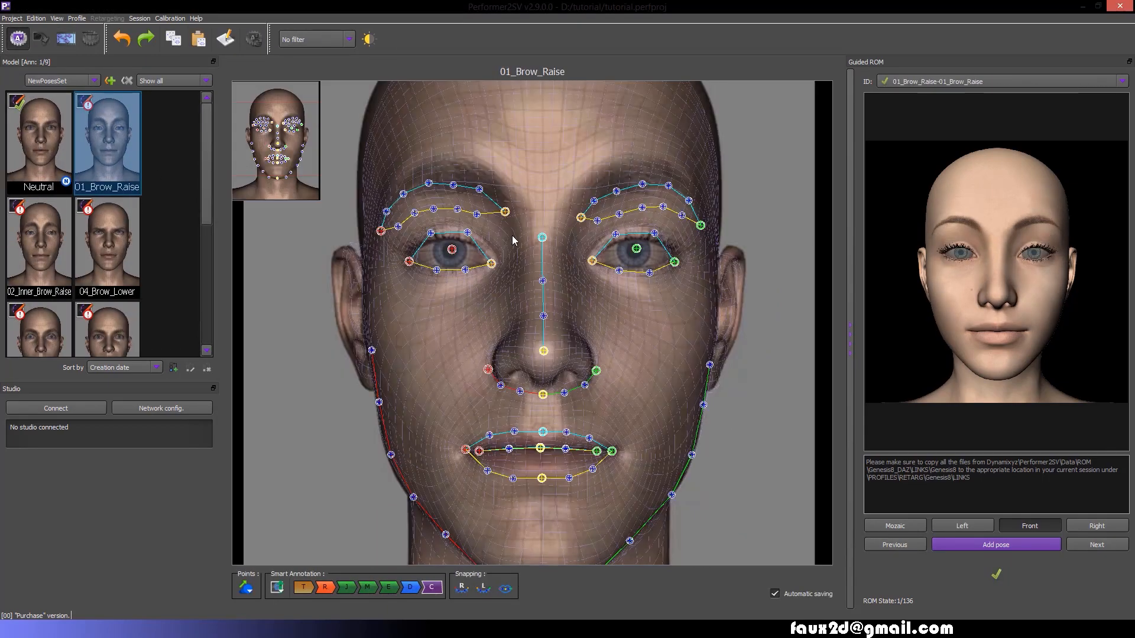
# - Annotate 09_Upper_Lip_Raise_Left landmarks so the Model counter reads Ann: 9/9
pyautogui.click(38, 246)
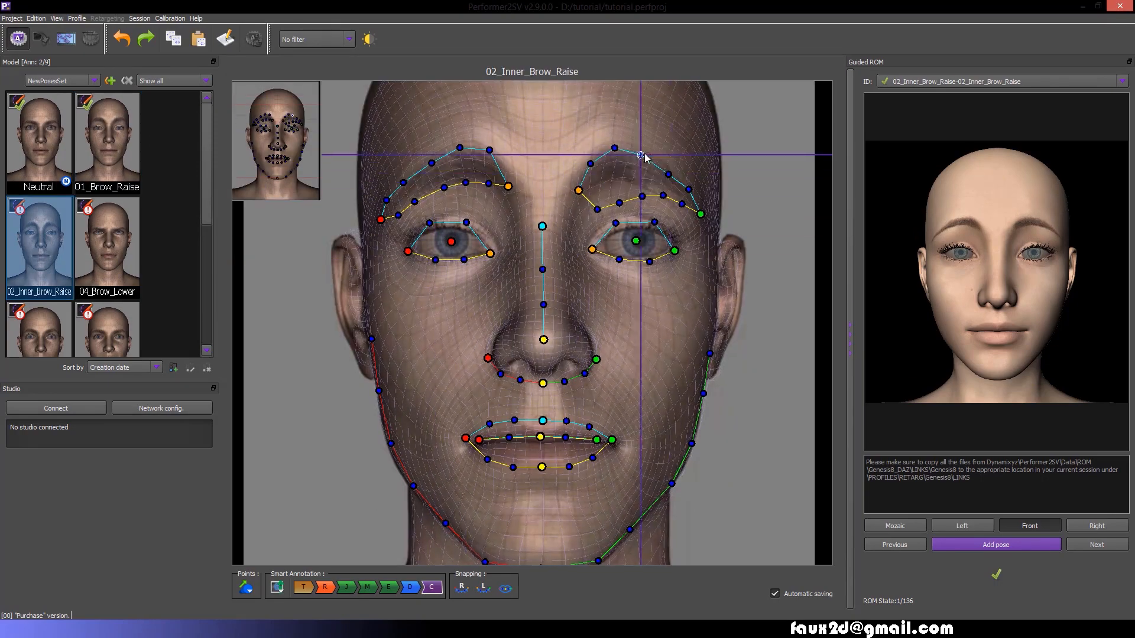
pyautogui.click(106, 247)
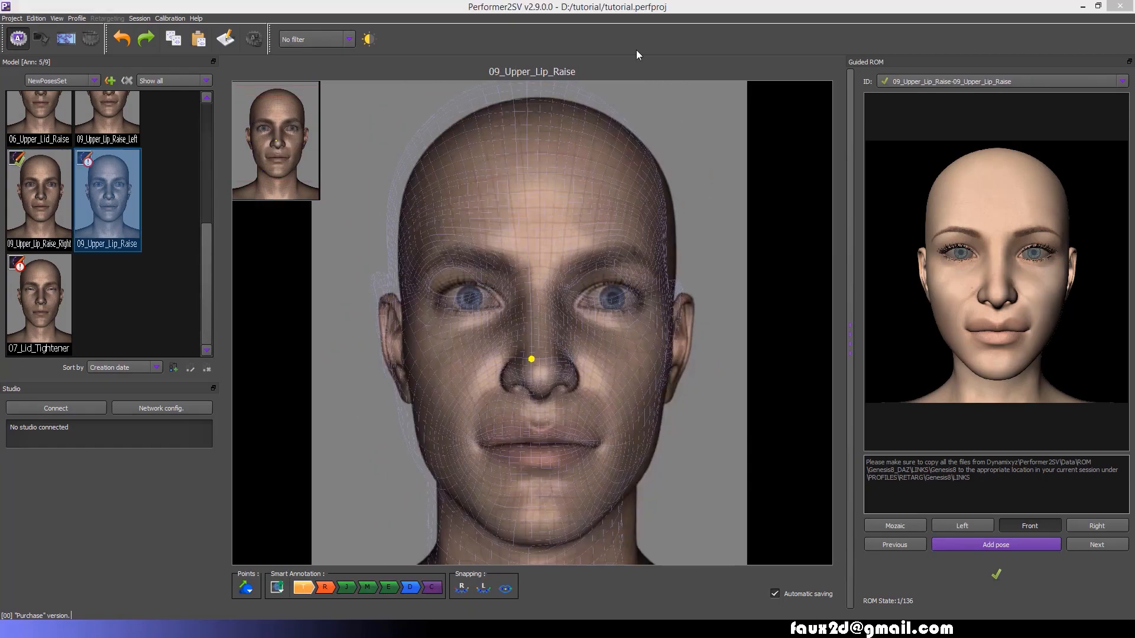
pyautogui.click(39, 300)
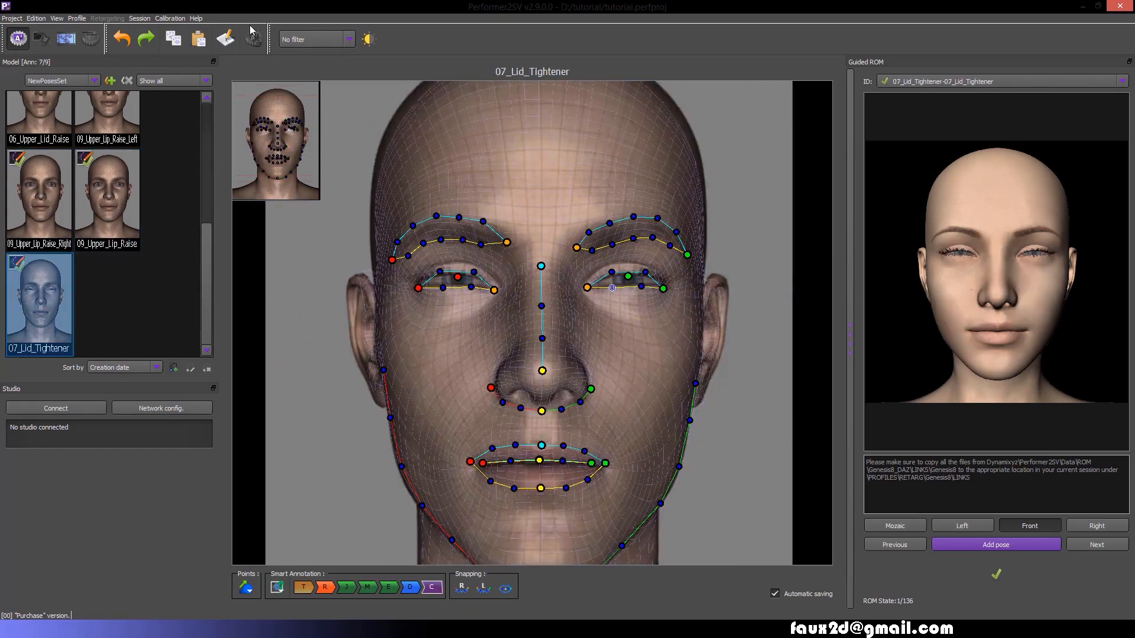
pyautogui.click(1095, 544)
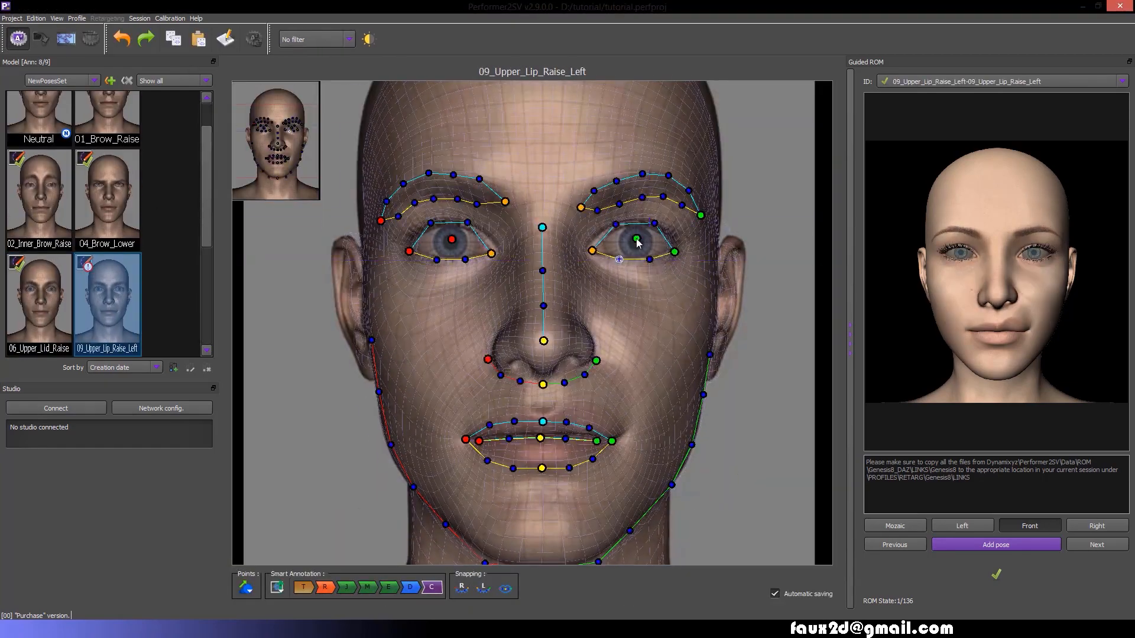
pyautogui.click(253, 38)
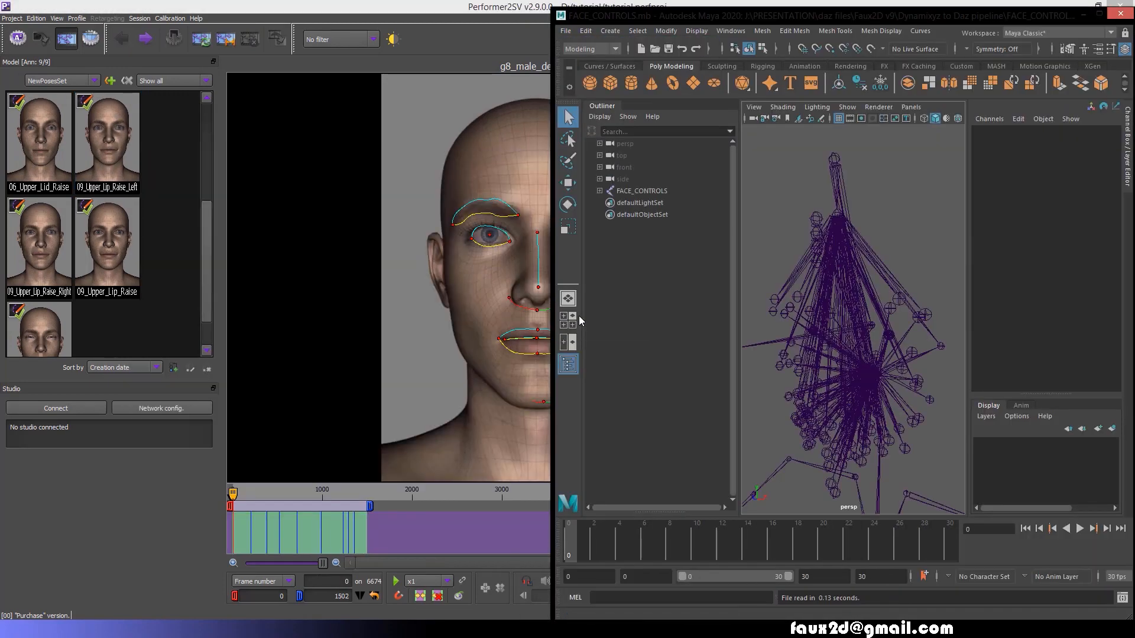
# - Import the Genesis8 guided ROM retargeting set (Rig: Bones, Studio: Daz_Studio)
pyautogui.write('dxyzB')
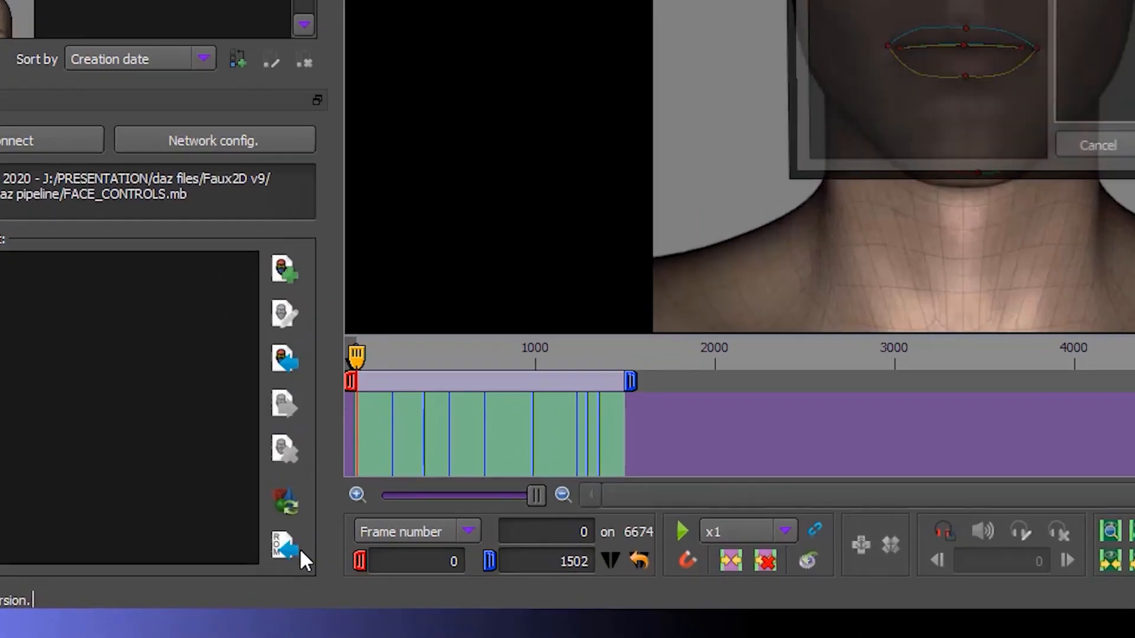
pyautogui.click(284, 546)
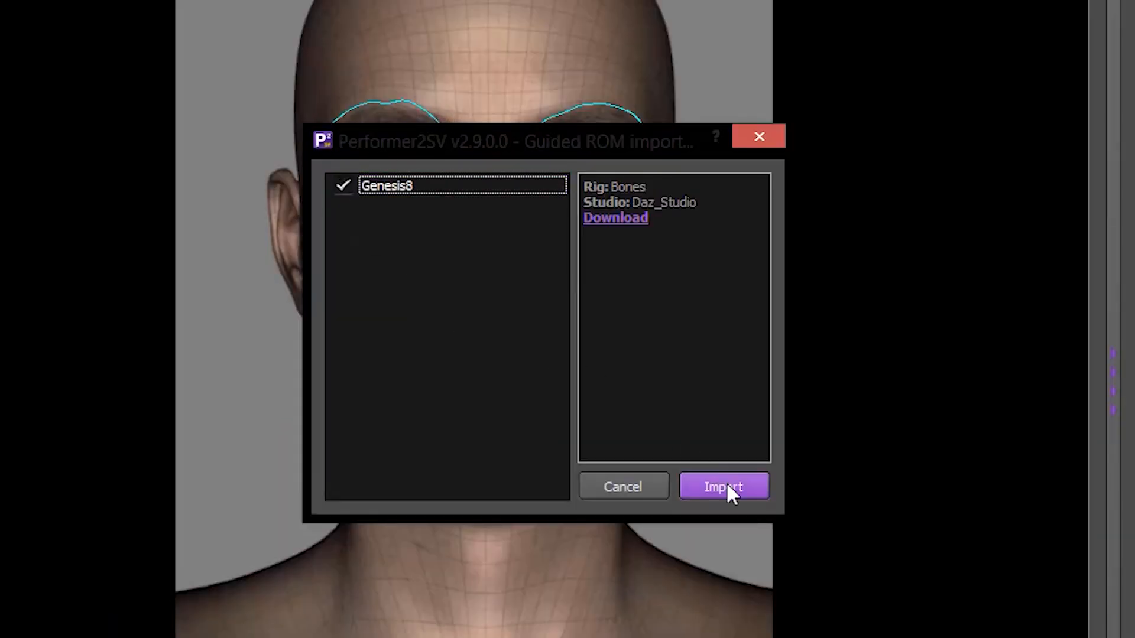
pyautogui.click(724, 486)
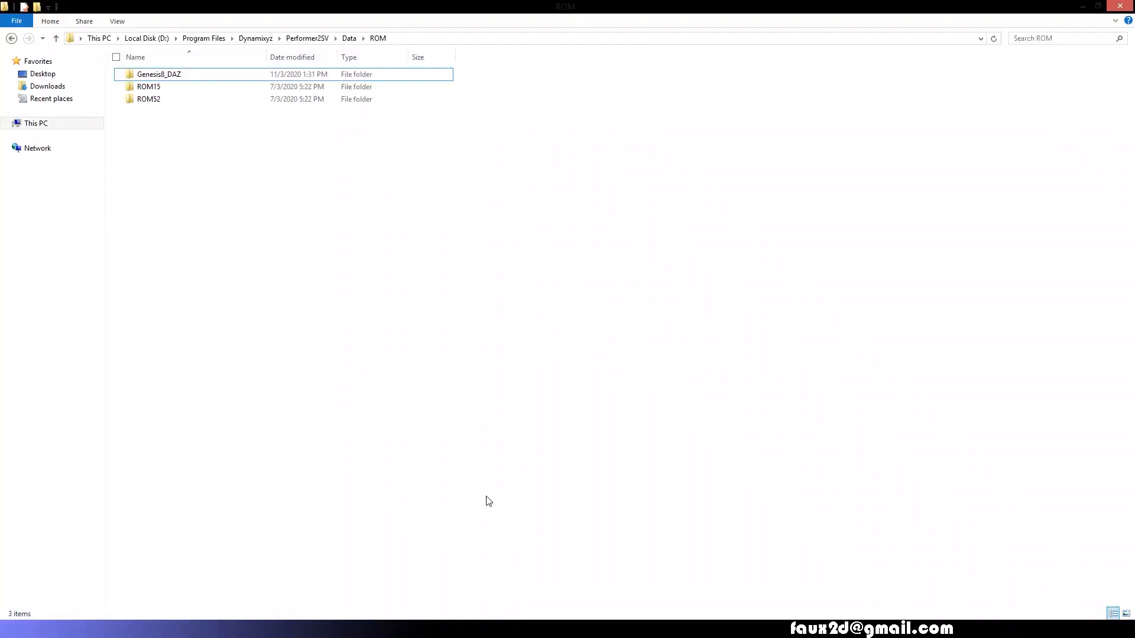
# - Copy the link files from Genesis8_DAZ > LINKS > Genesis8 in the ROM data folder
pyautogui.doubleClick(158, 73)
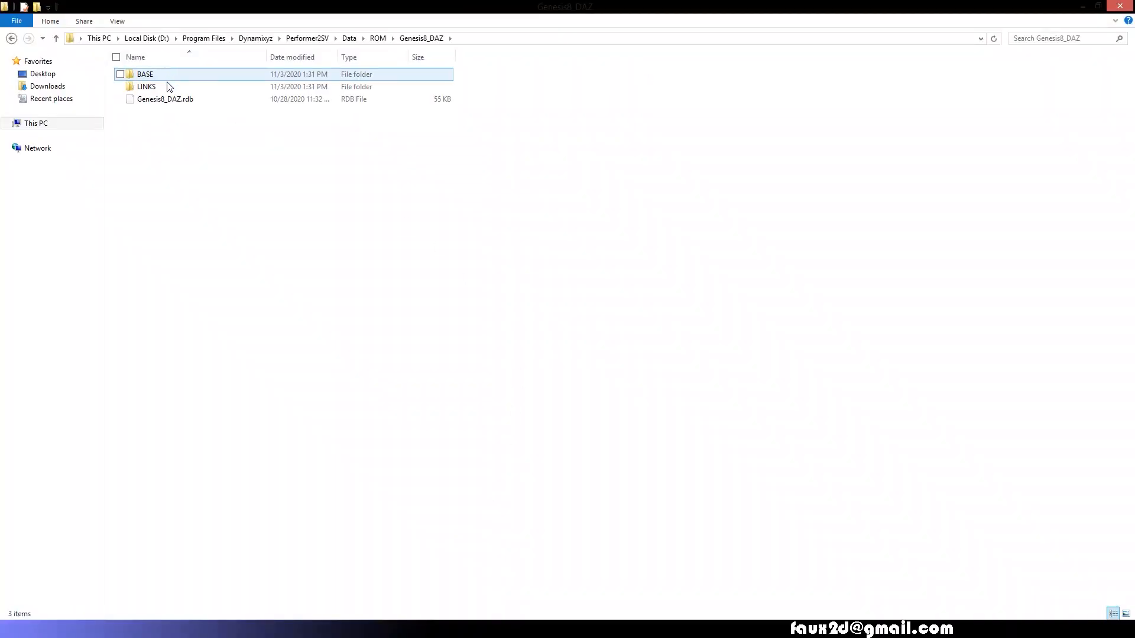
pyautogui.doubleClick(147, 87)
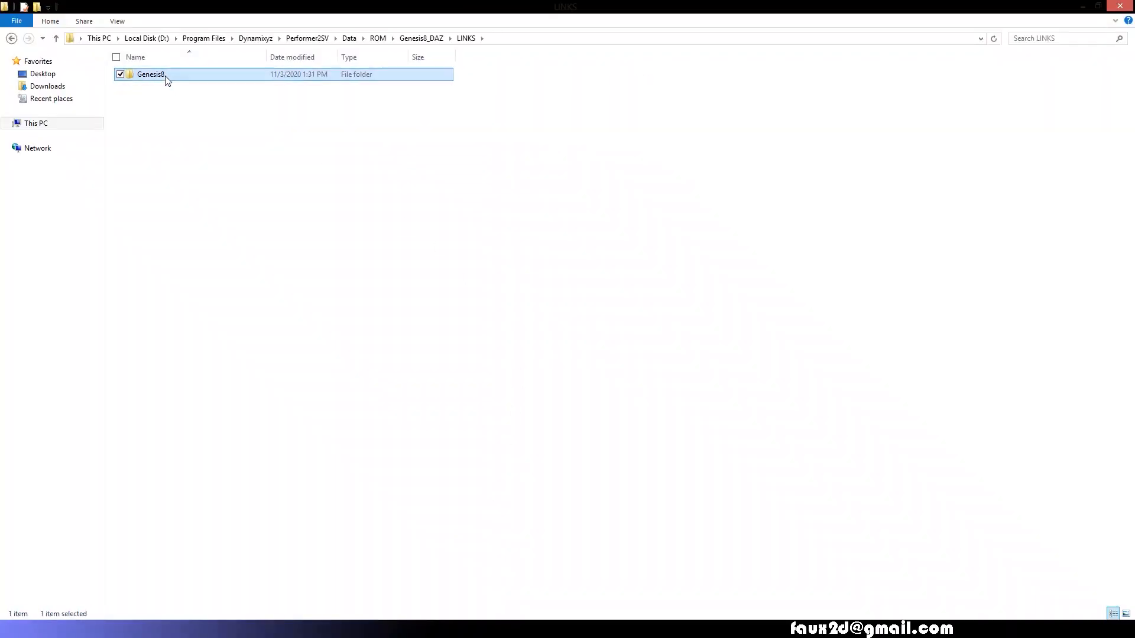
pyautogui.doubleClick(150, 73)
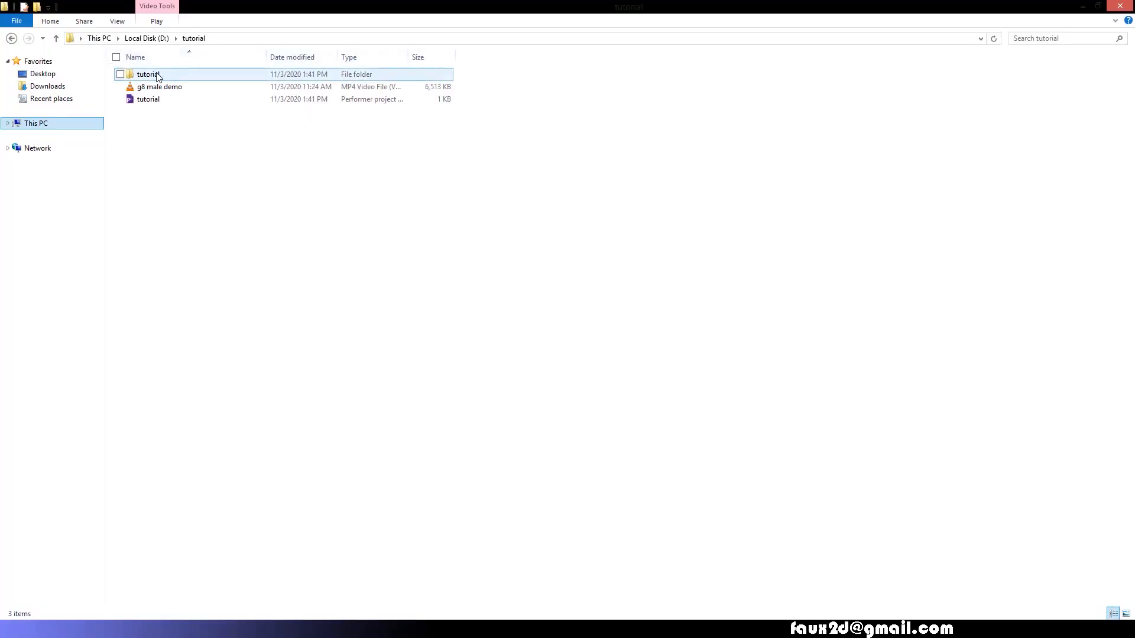
# - Paste them into tutorial > PROFILES > RETARG > Genesis8 > LINKS and return to Performer2SV
pyautogui.doubleClick(149, 74)
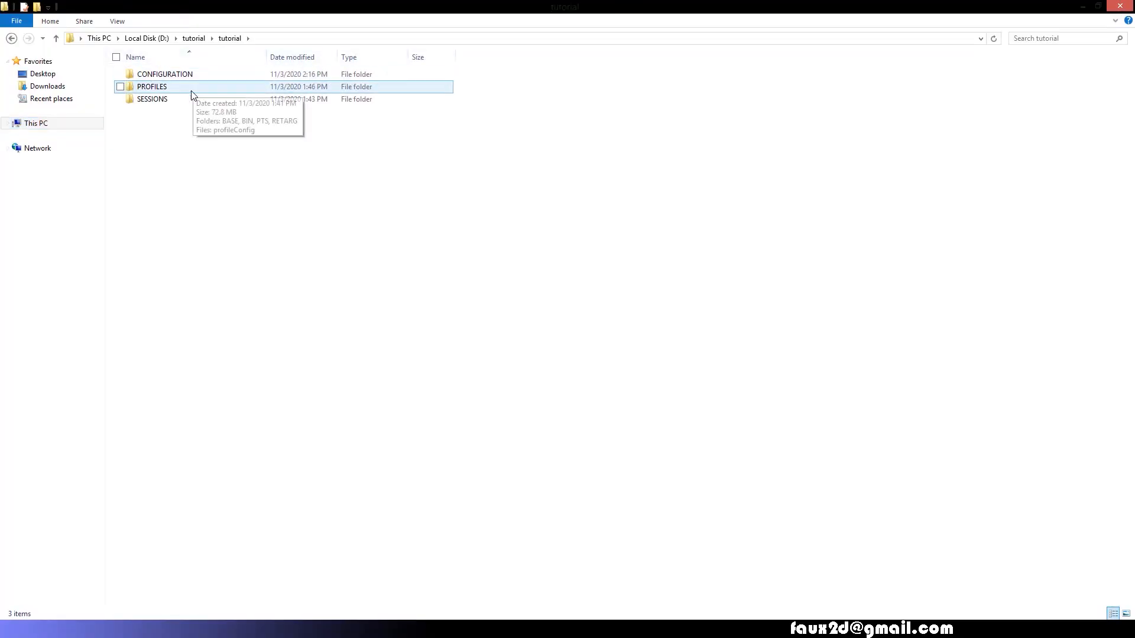
pyautogui.doubleClick(152, 86)
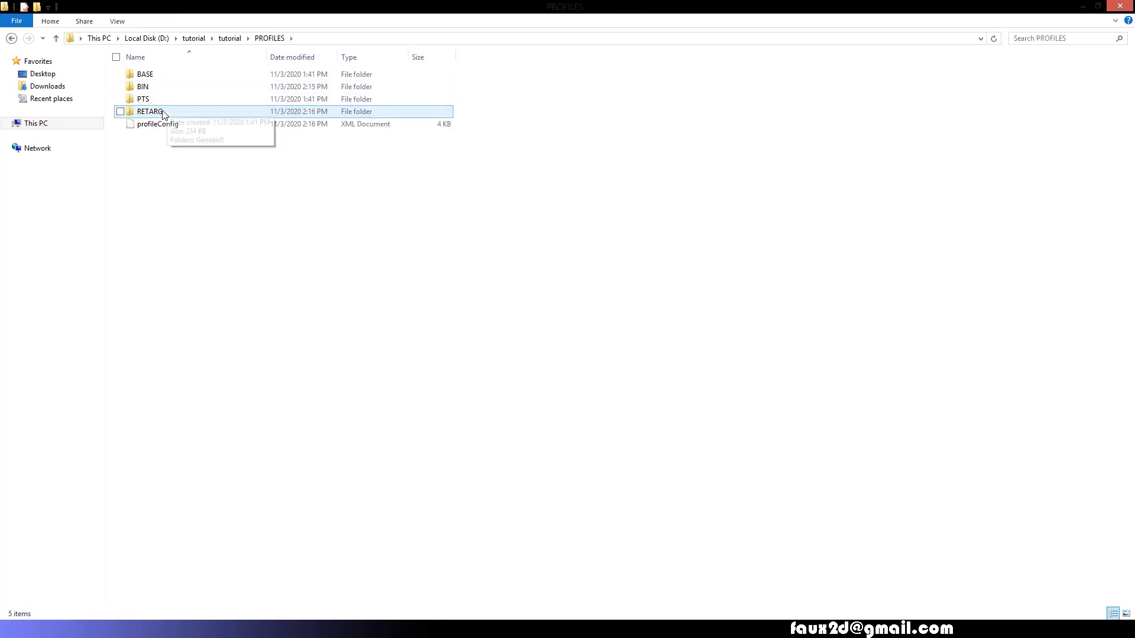
pyautogui.doubleClick(150, 112)
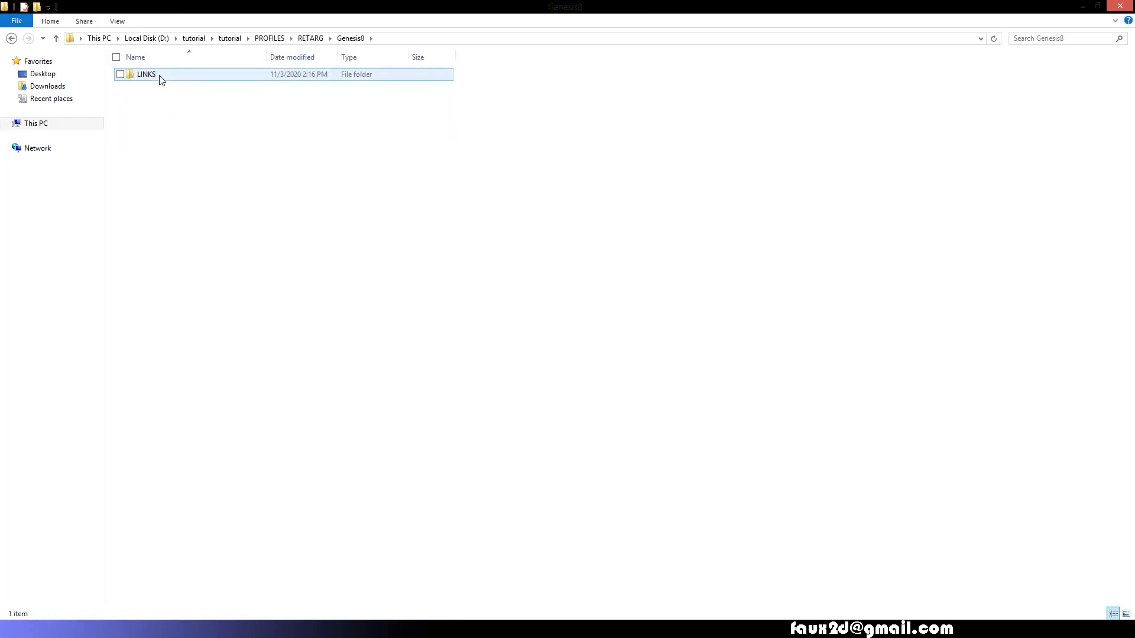
pyautogui.doubleClick(145, 73)
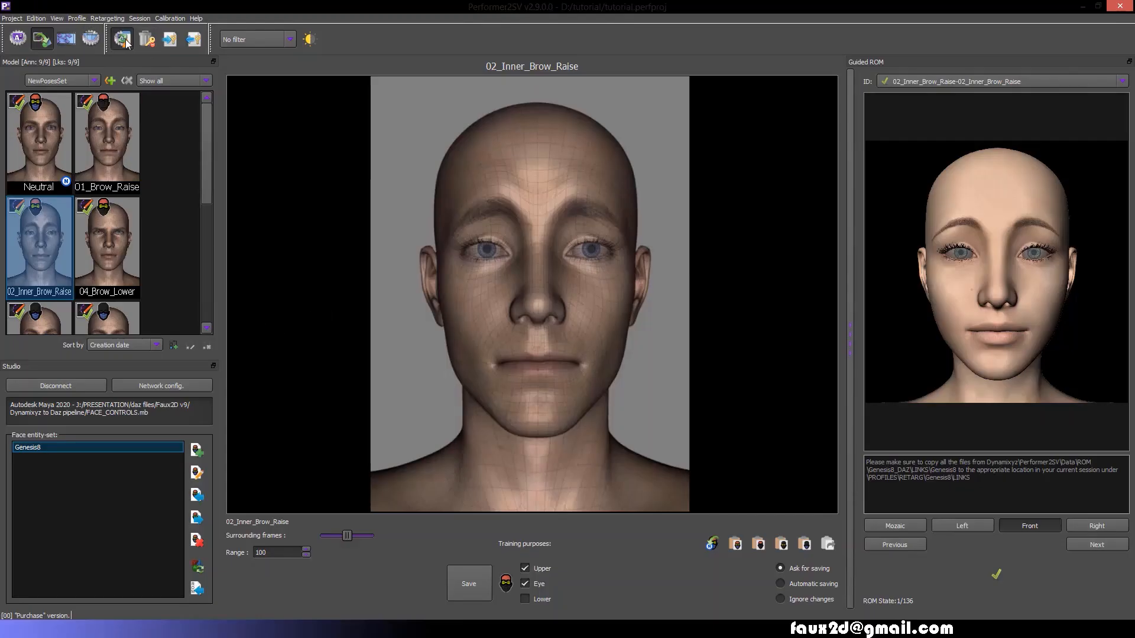
# - Build the Genesis8 retargeting profile and solve the tracked take onto the Maya face controls
pyautogui.click(122, 38)
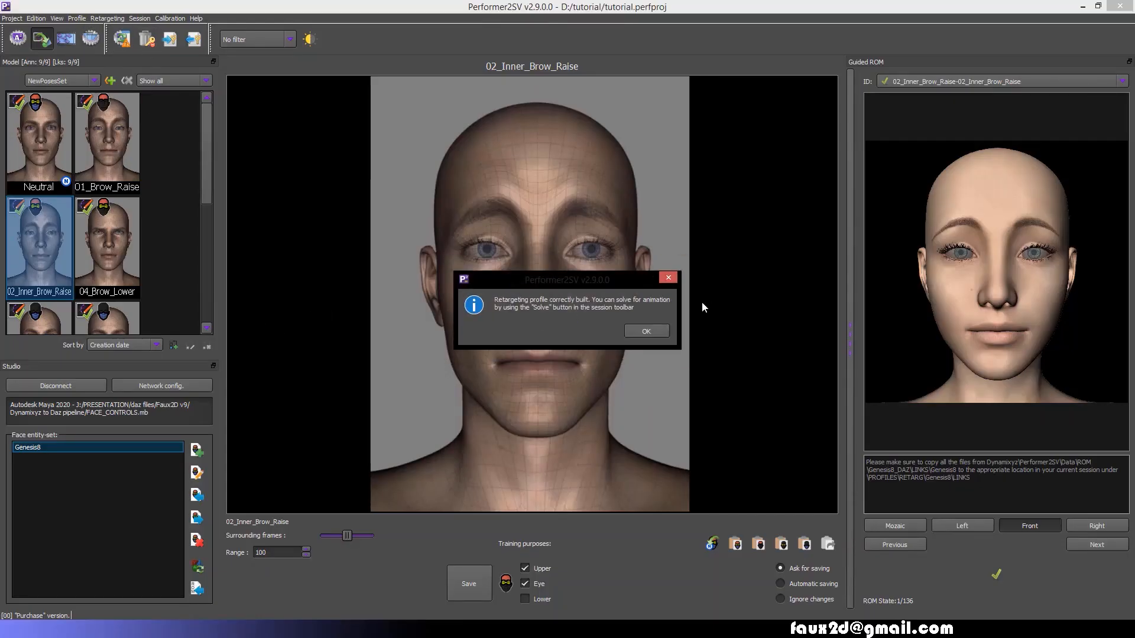
pyautogui.click(644, 331)
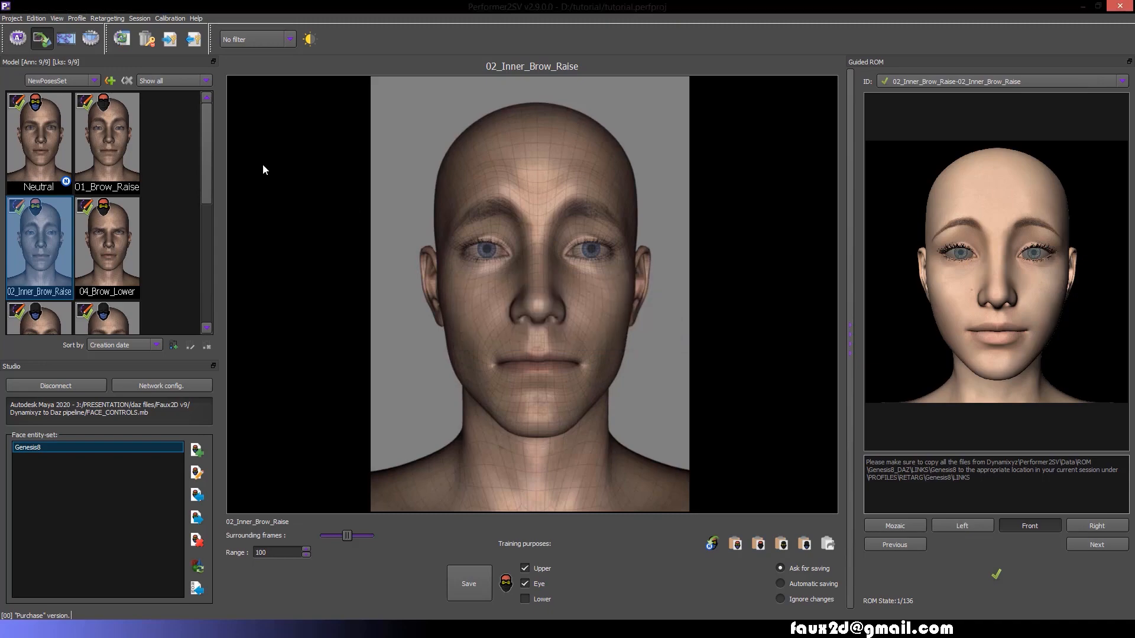
pyautogui.click(277, 38)
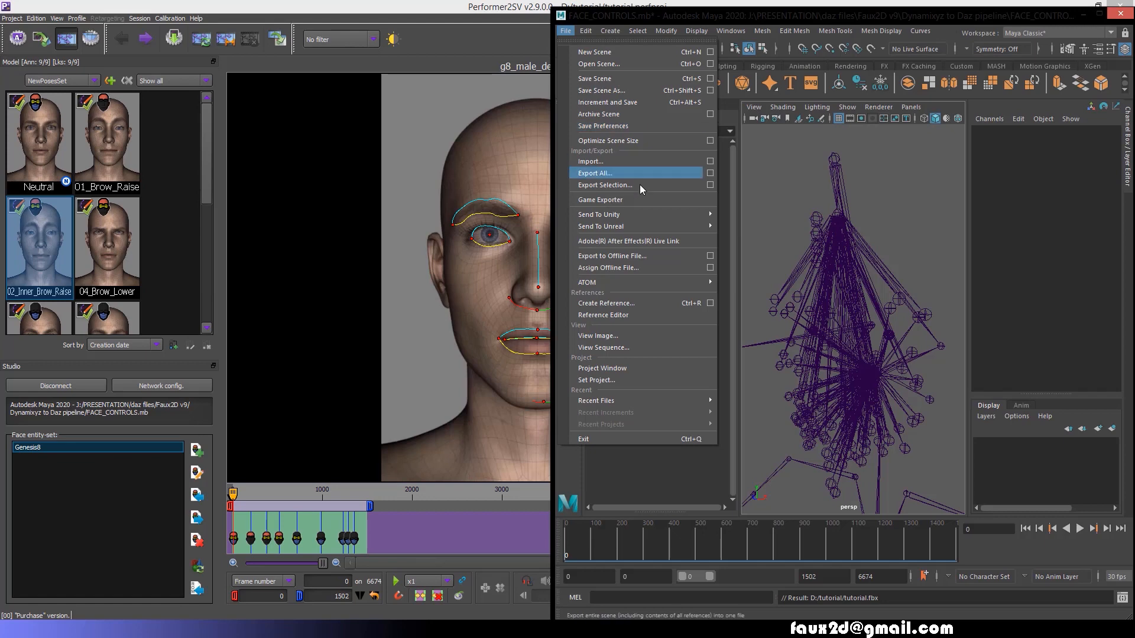
# - Export the whole Maya scene as tutorial.fbx via Export All
pyautogui.click(594, 173)
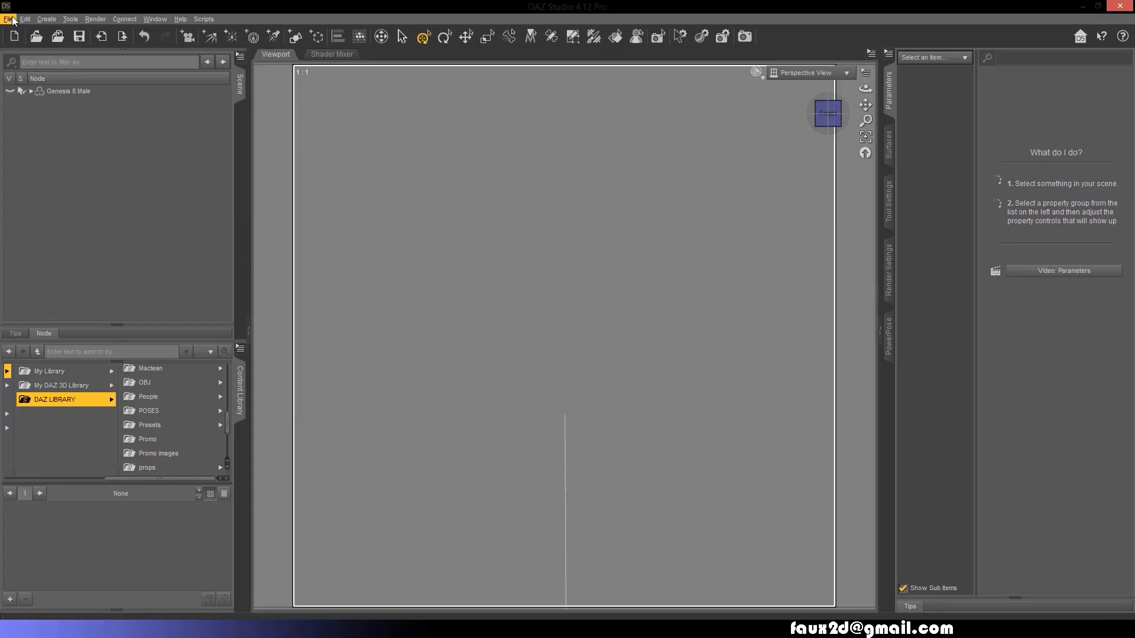
# - Import tutorial.fbx into the scene and select Genesis 8 Face Controls in the Scene pane
pyautogui.click(9, 19)
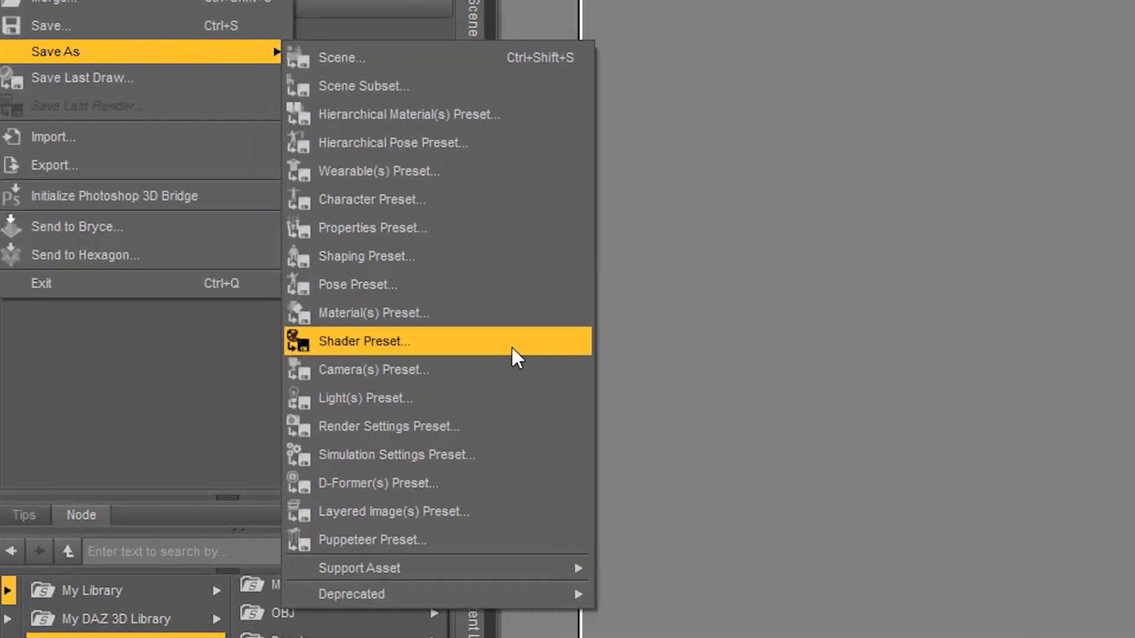
pyautogui.click(357, 285)
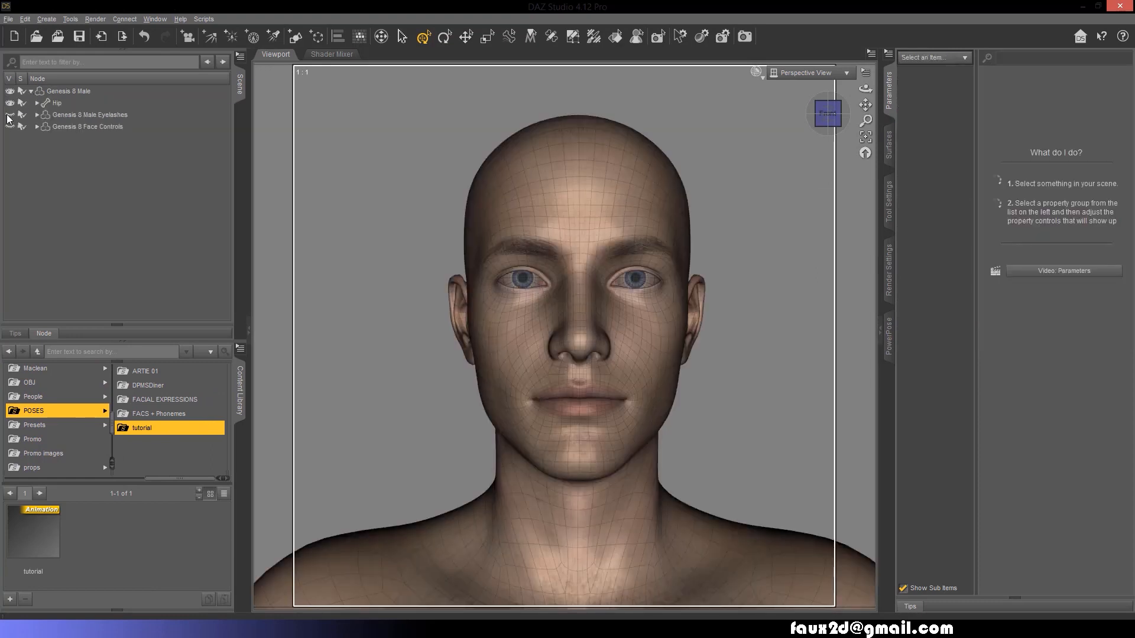
pyautogui.click(86, 127)
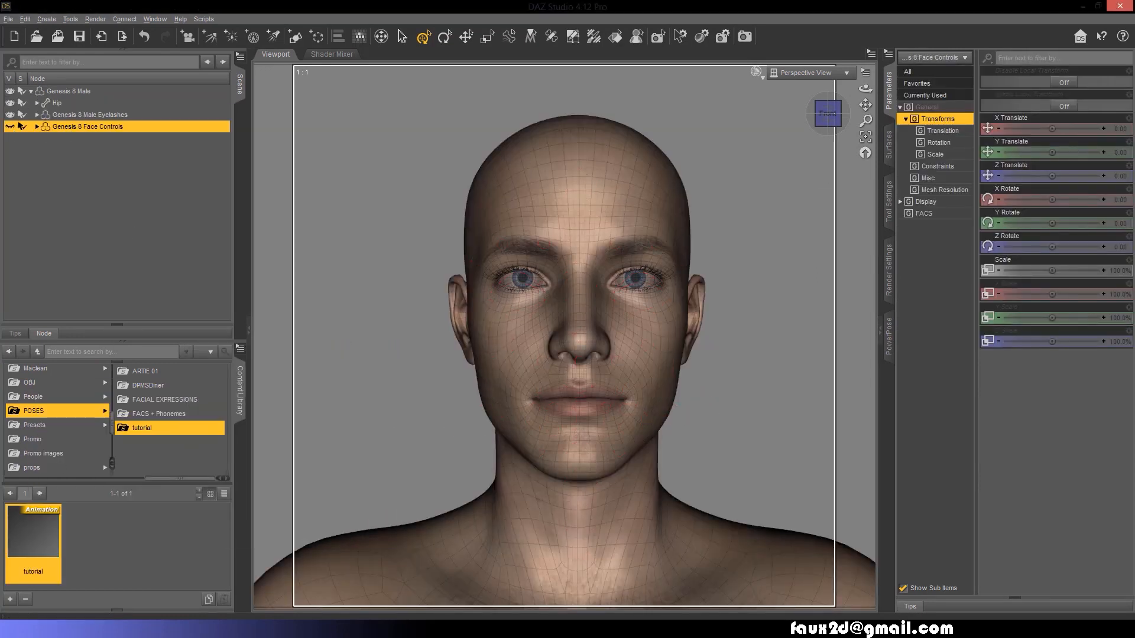